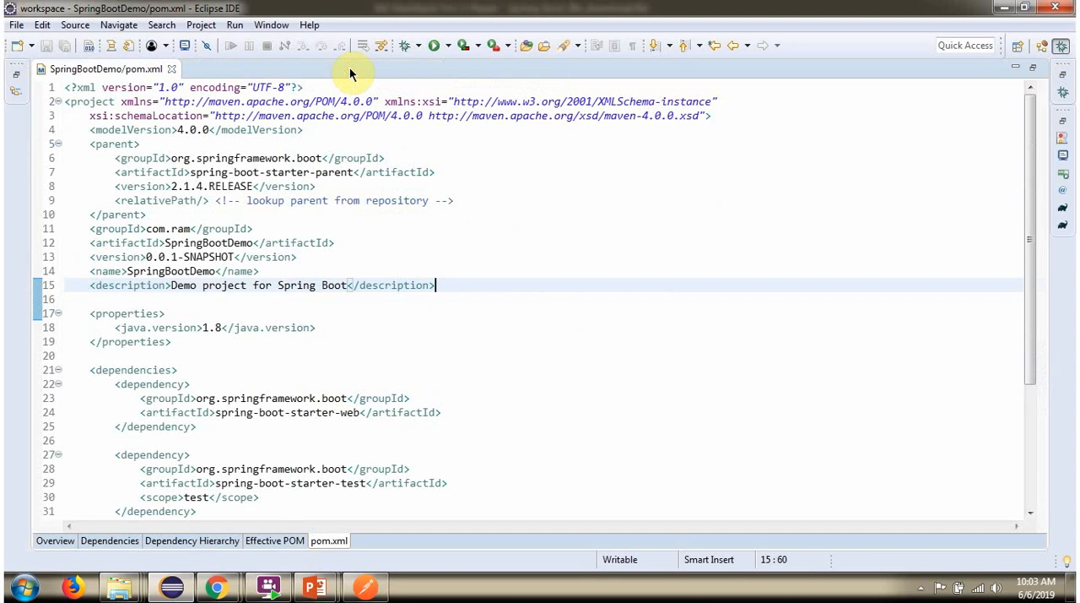
# Bring up FileDownloadController.java, the REST controller returning D:/work/tree.jpg from /download
pyautogui.click(353, 327)
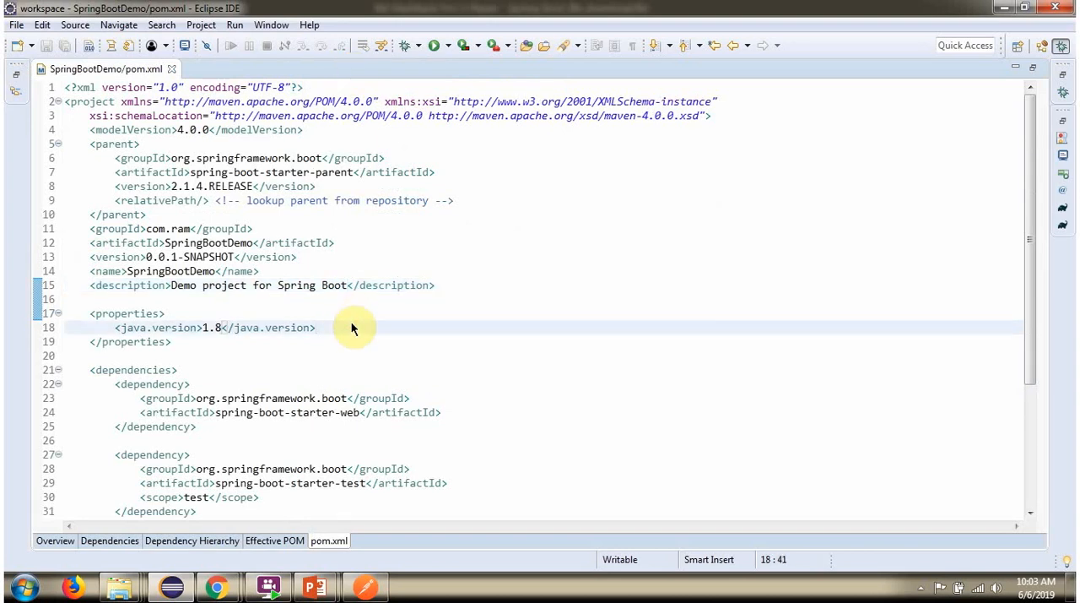
pyautogui.click(317, 328)
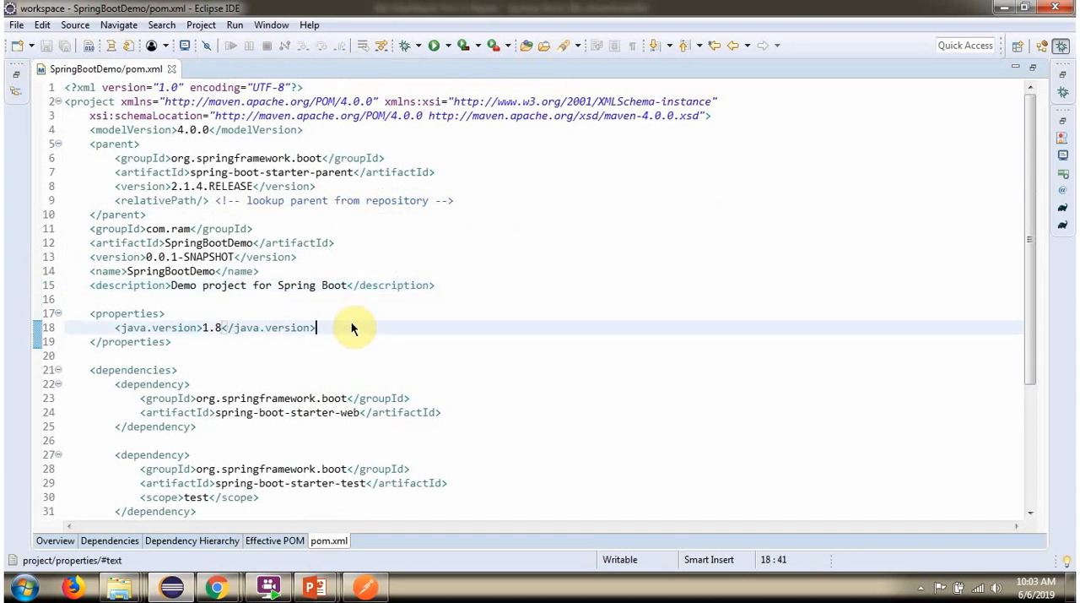
pyautogui.scroll(-3)
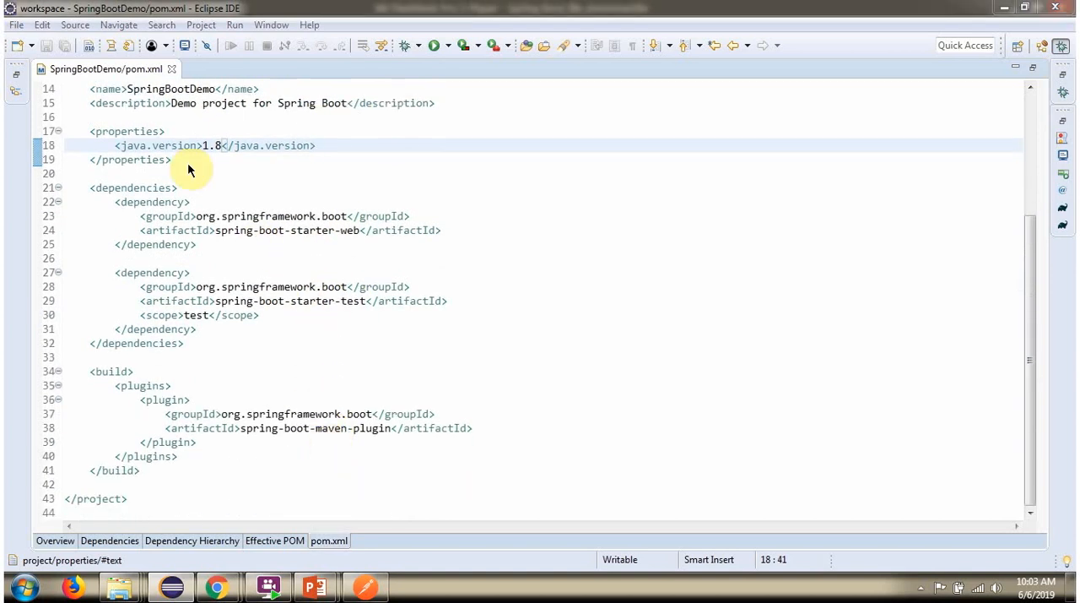
pyautogui.click(259, 67)
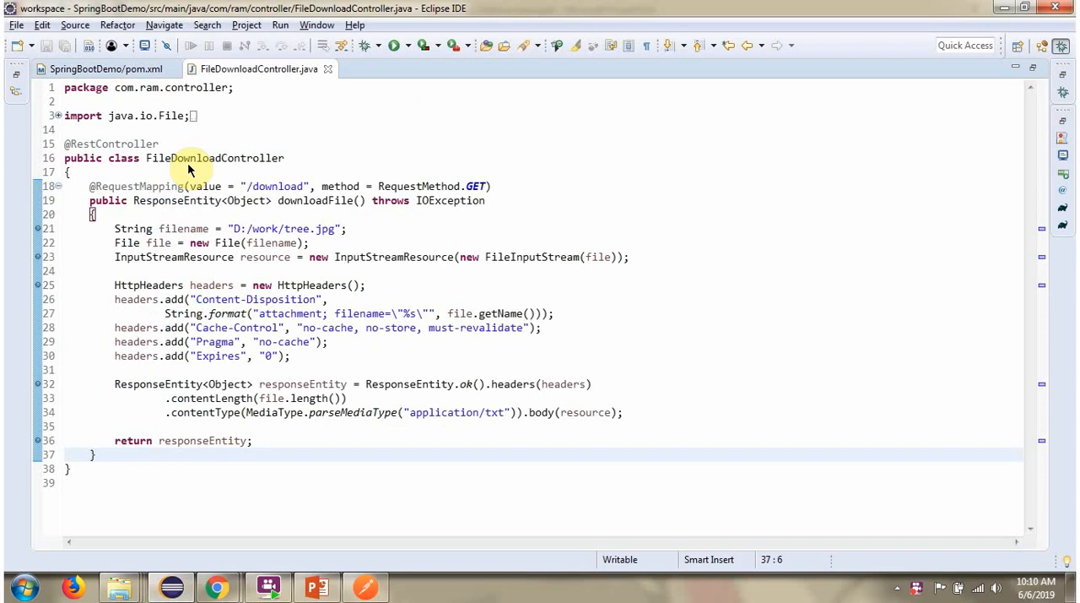
pyautogui.moveTo(140, 144)
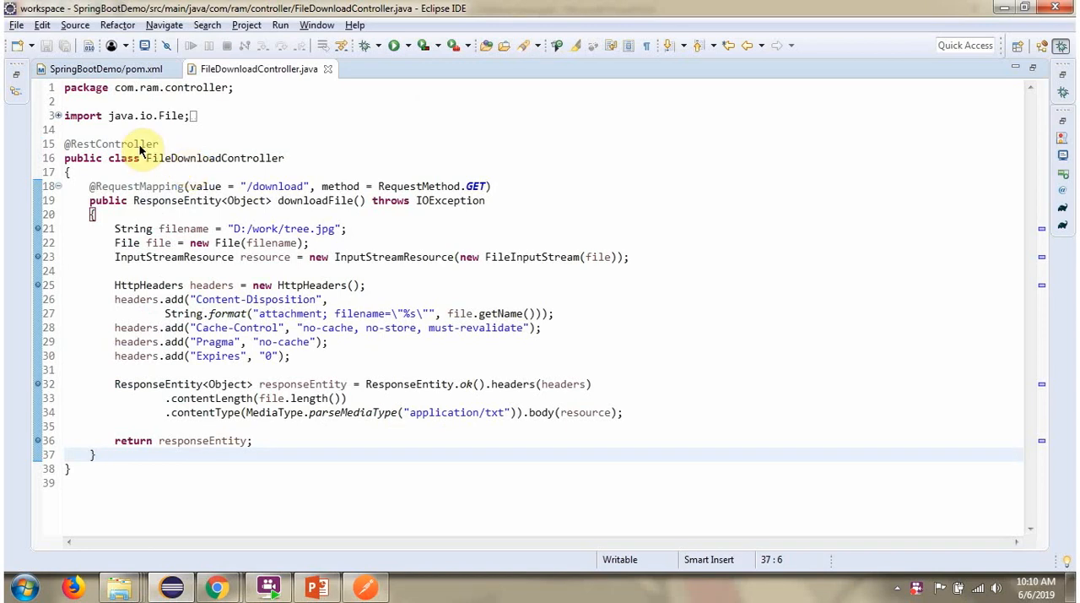
pyautogui.moveTo(295, 205)
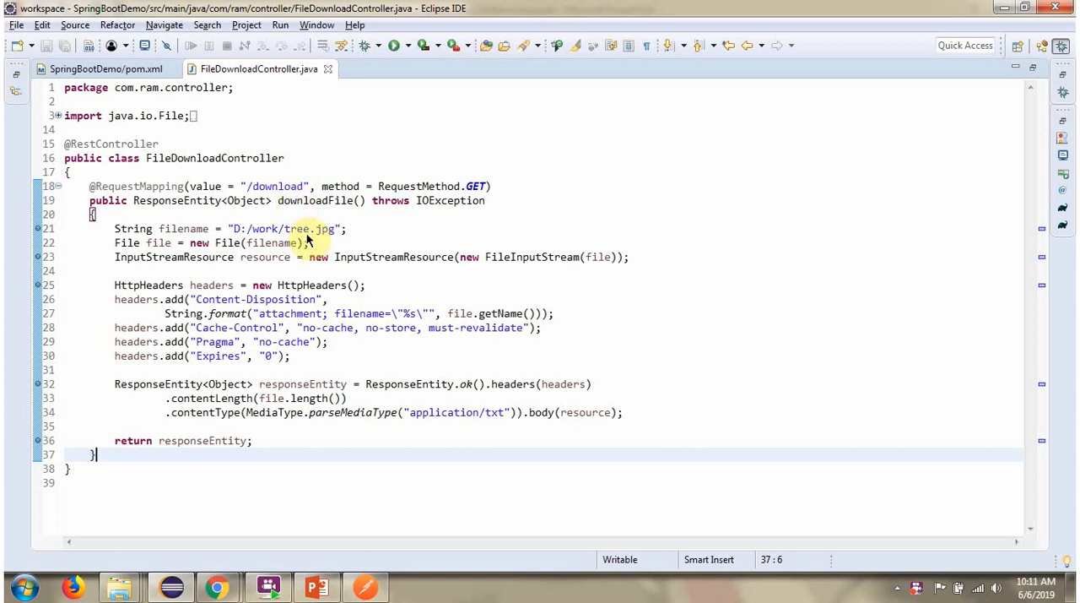
pyautogui.moveTo(239, 230)
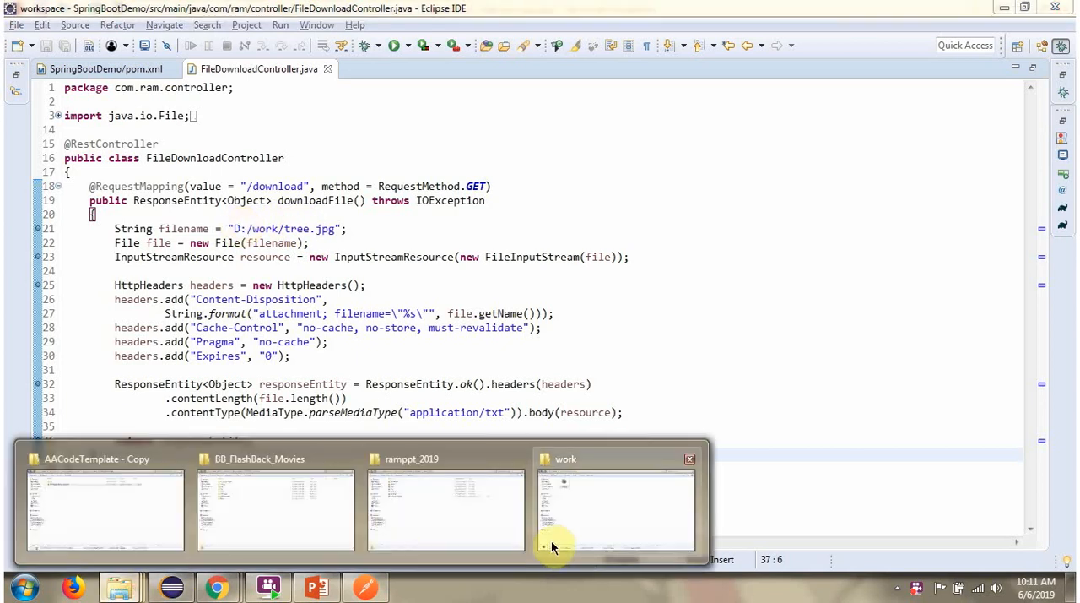
# View D:\work\tree.jpg from the work Explorer window in Windows Photo Viewer
pyautogui.click(618, 507)
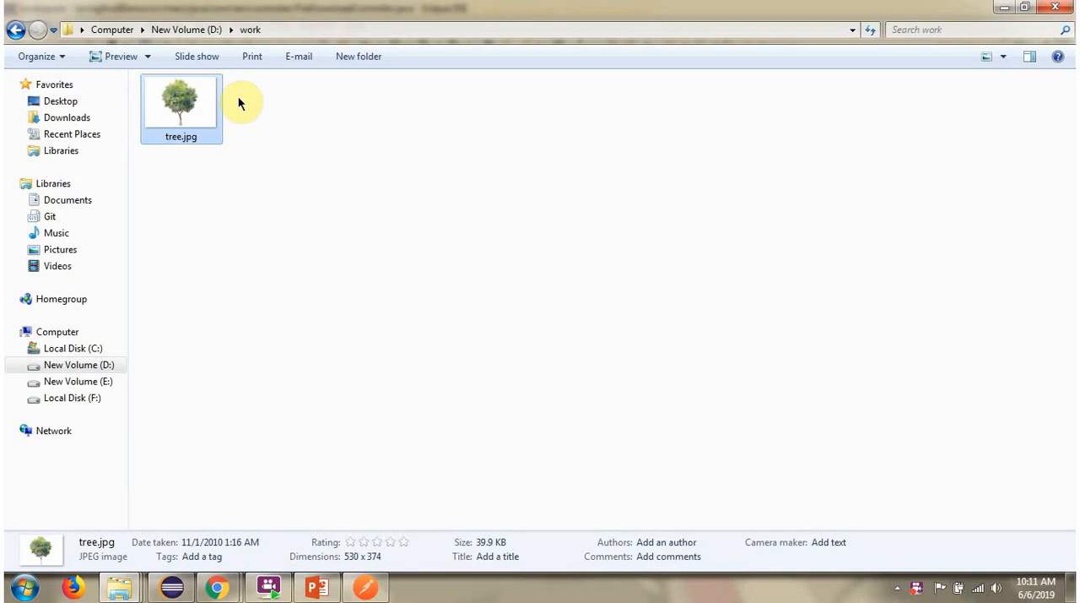
pyautogui.moveTo(209, 32)
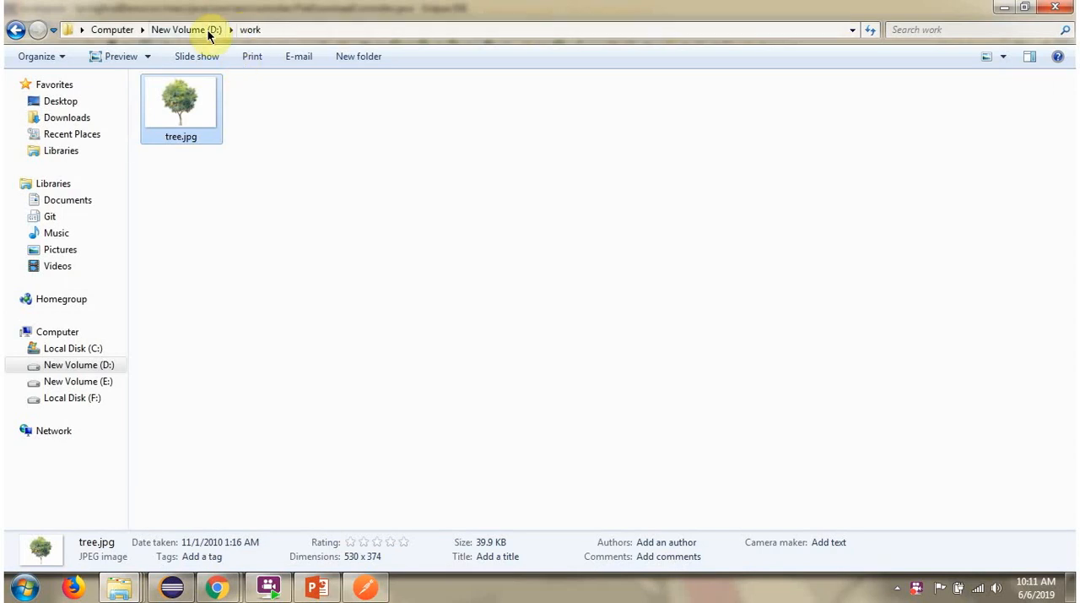
pyautogui.doubleClick(181, 101)
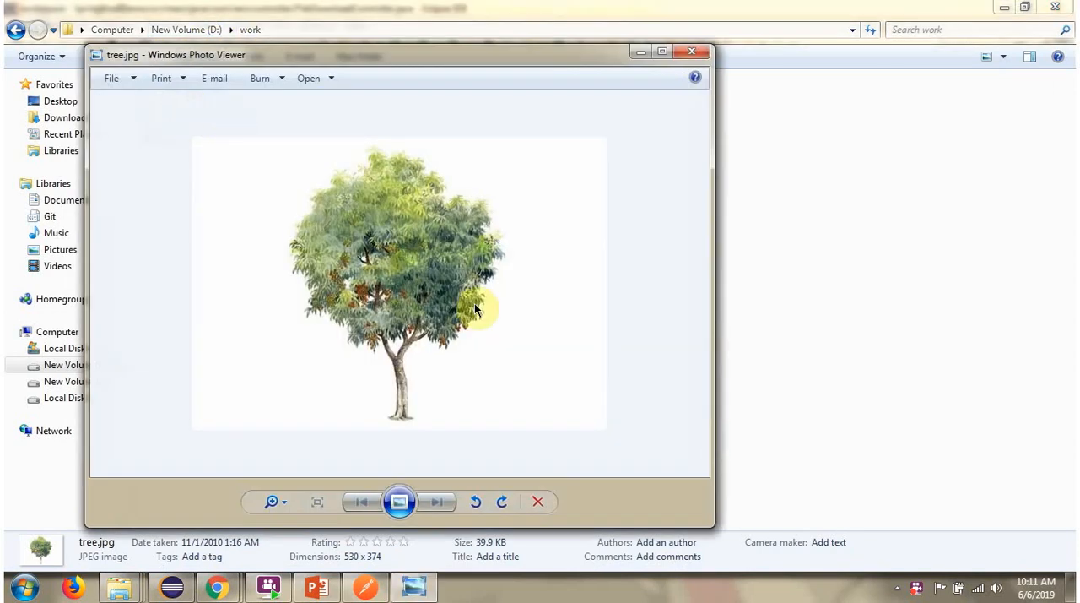
pyautogui.moveTo(692, 49)
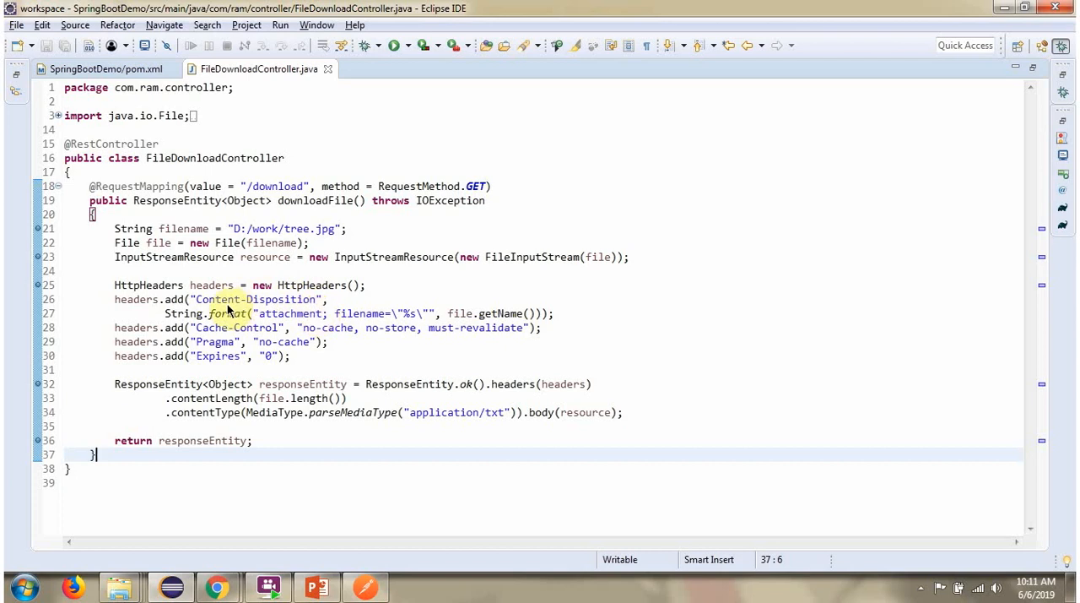
pyautogui.moveTo(278, 314)
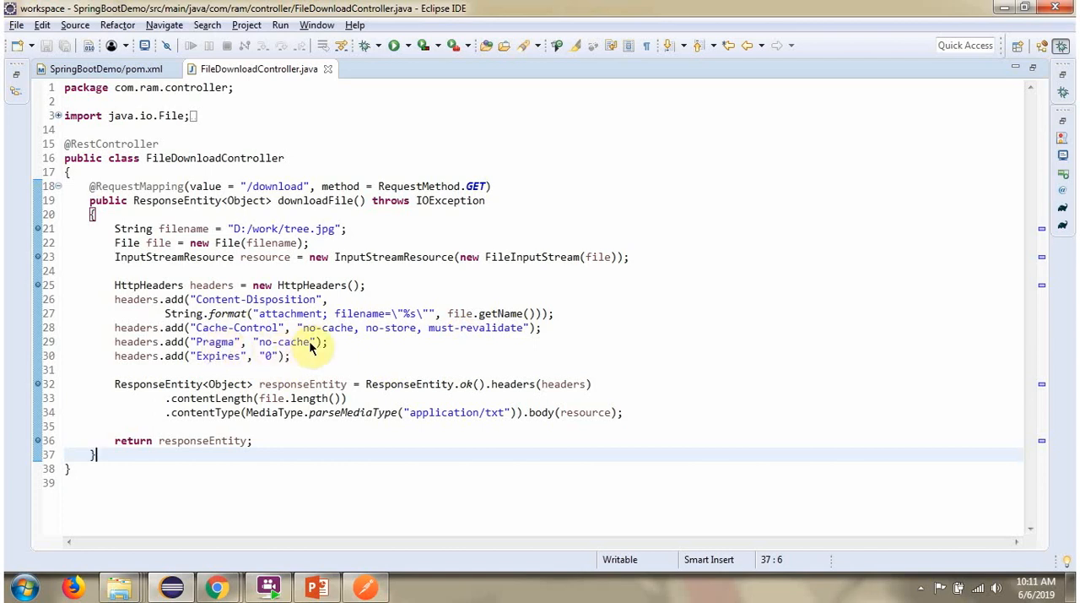
pyautogui.moveTo(223, 359)
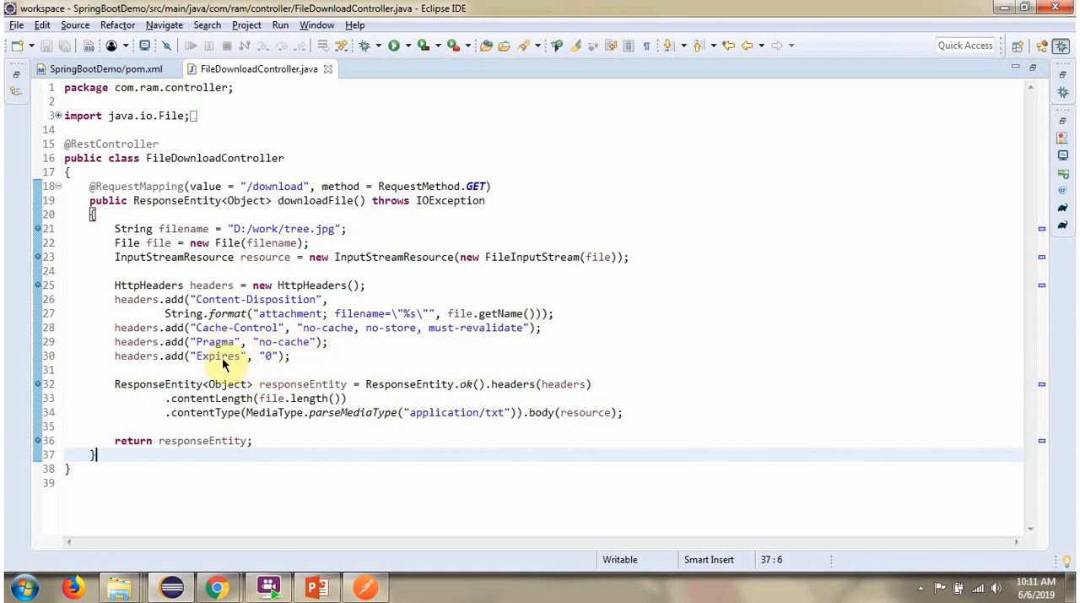
pyautogui.moveTo(275, 361)
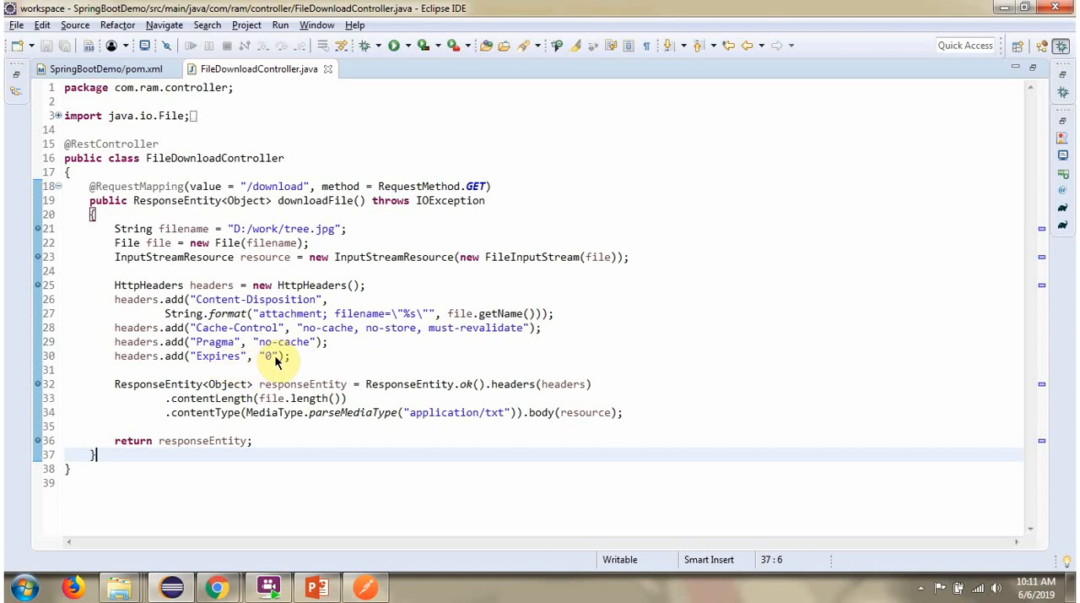
pyautogui.moveTo(212, 283)
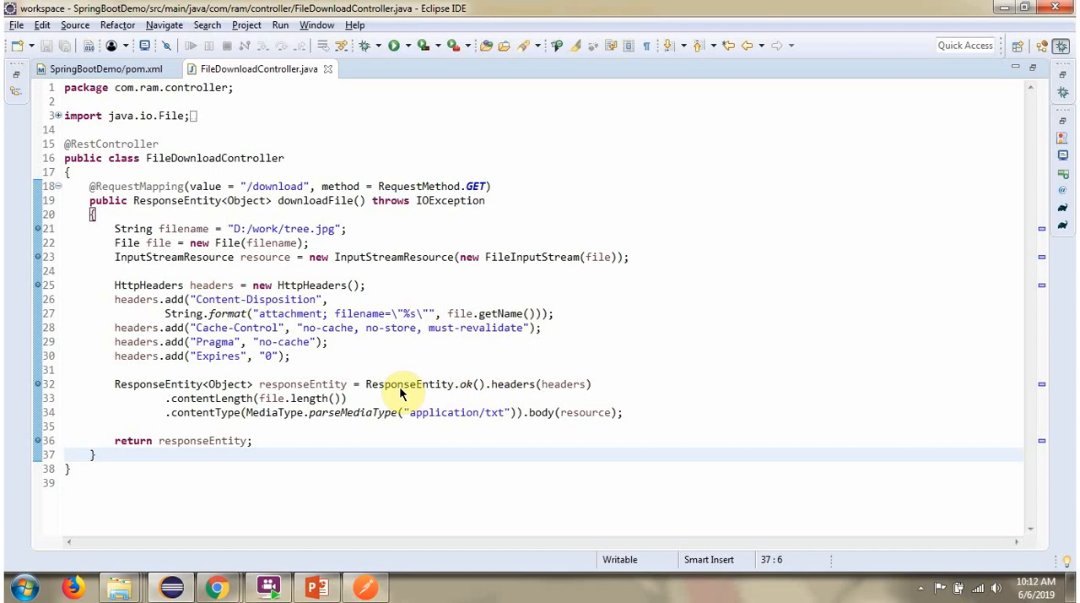
pyautogui.moveTo(445, 388)
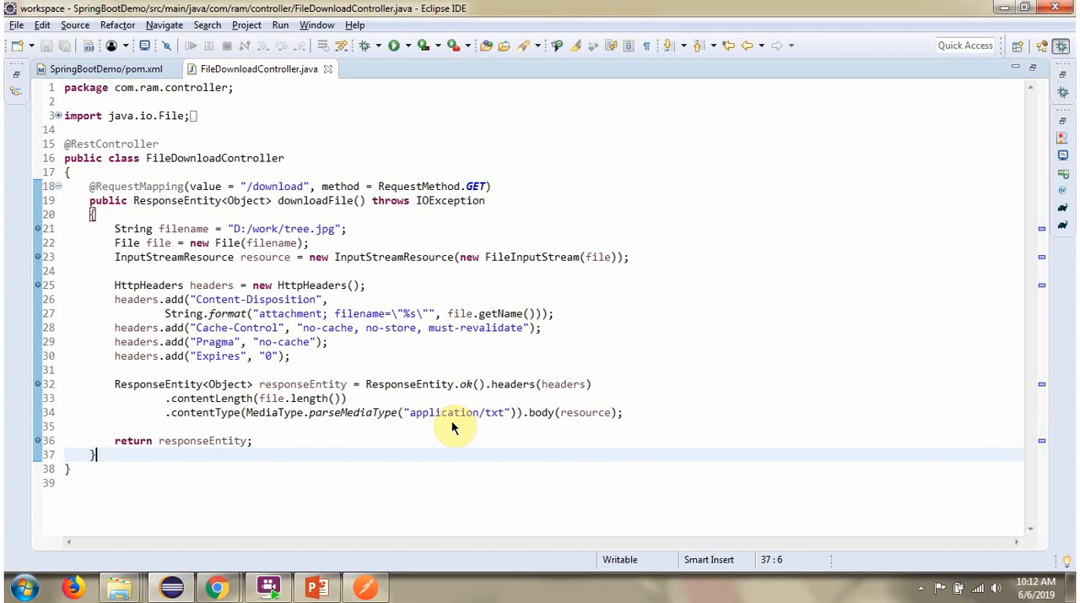
pyautogui.moveTo(567, 427)
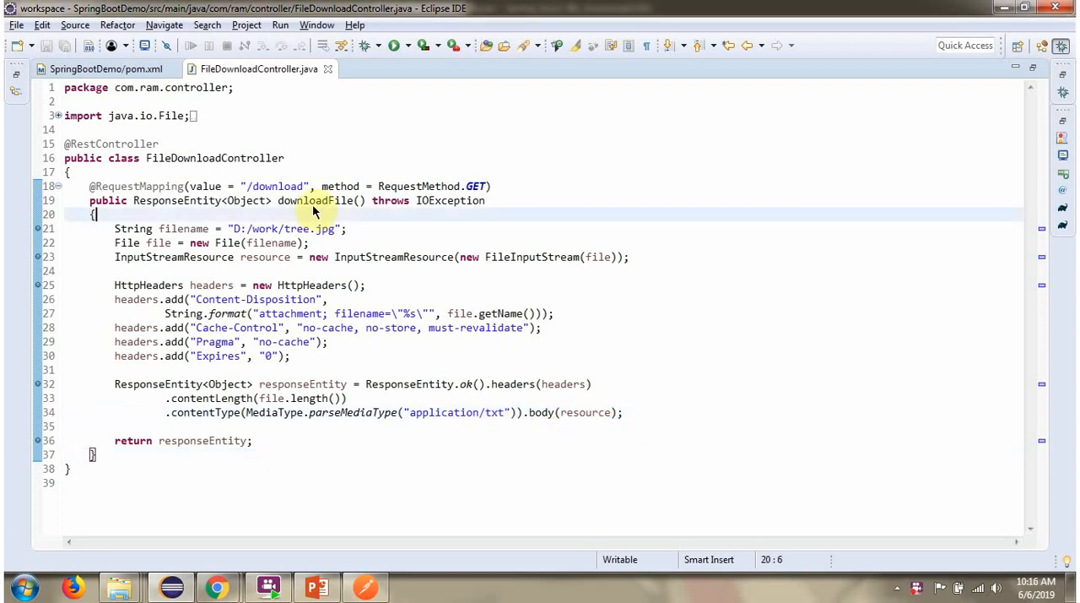
pyautogui.moveTo(280, 204)
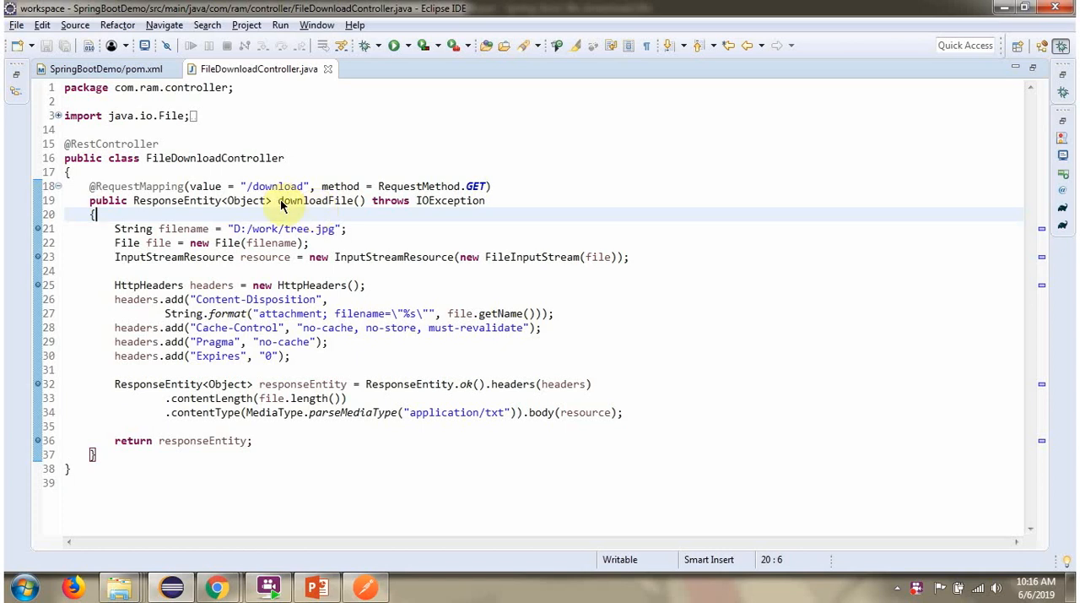
pyautogui.doubleClick(273, 186)
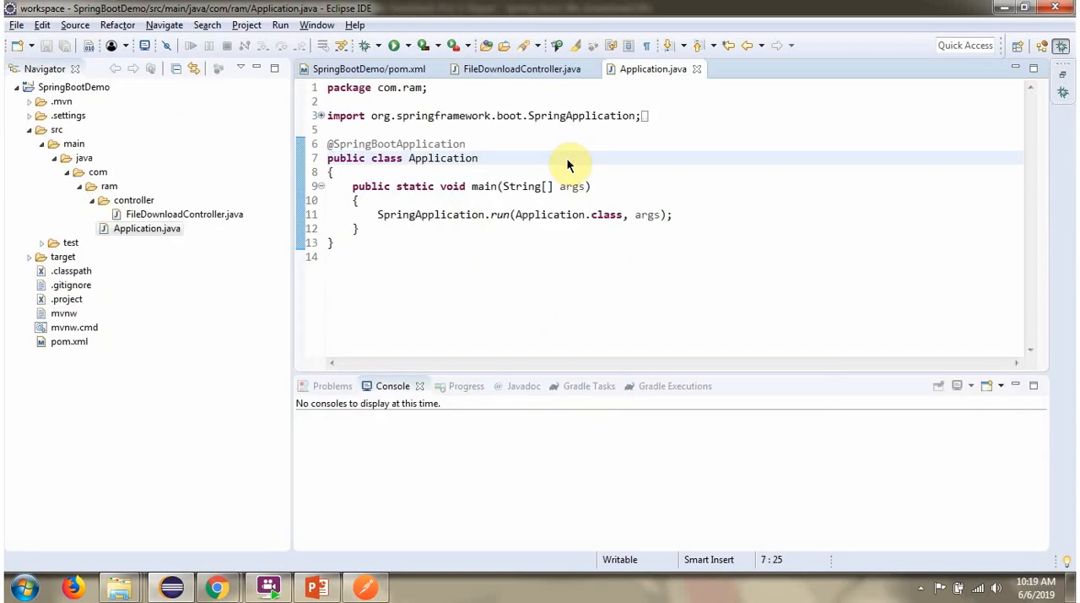
# Bring up the context actions for the SpringBootDemo Application main class in the editor
pyautogui.click(479, 159)
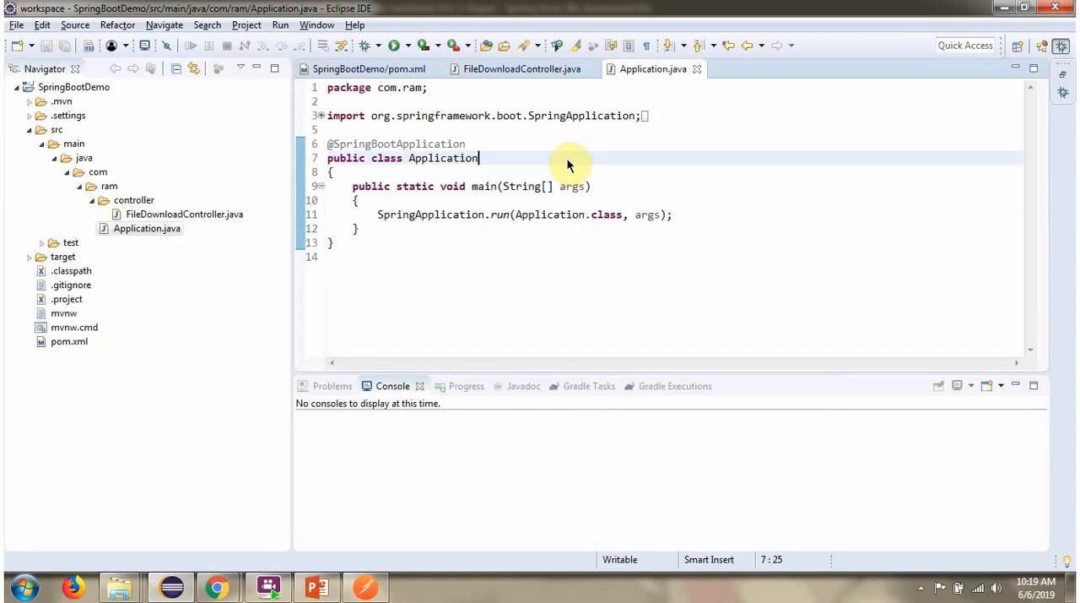
pyautogui.rightClick(568, 163)
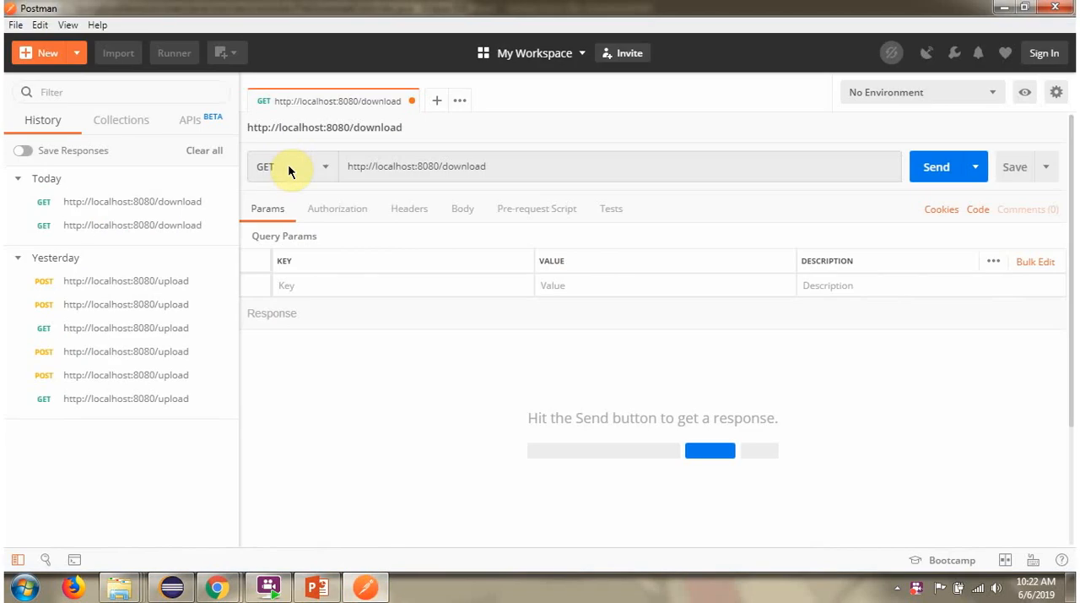
pyautogui.moveTo(284, 172)
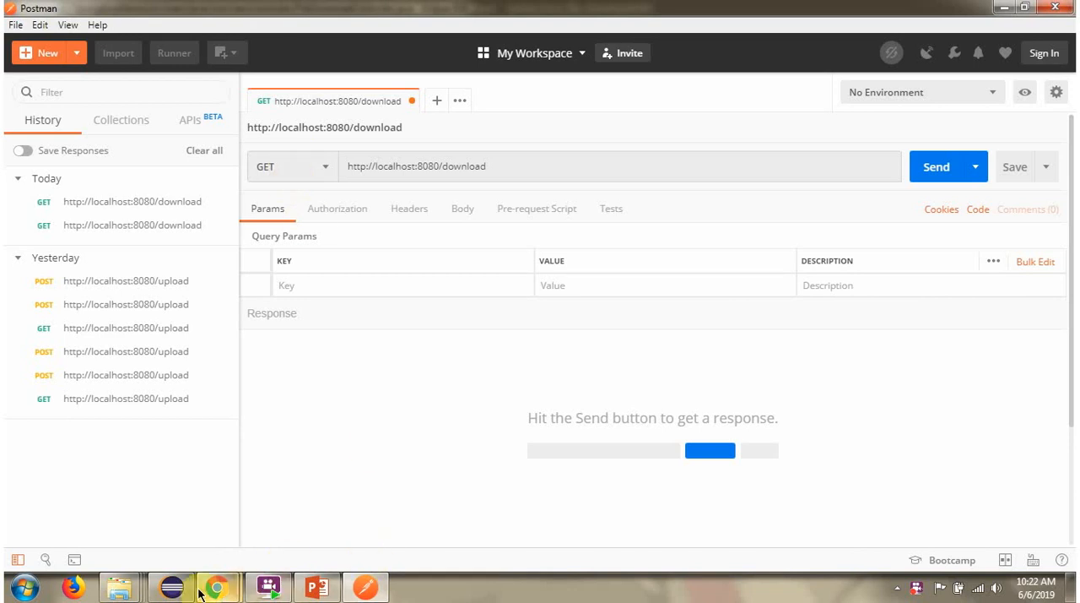
# Send the Postman GET request to localhost:8080/download and return to the Eclipse console
pyautogui.click(169, 585)
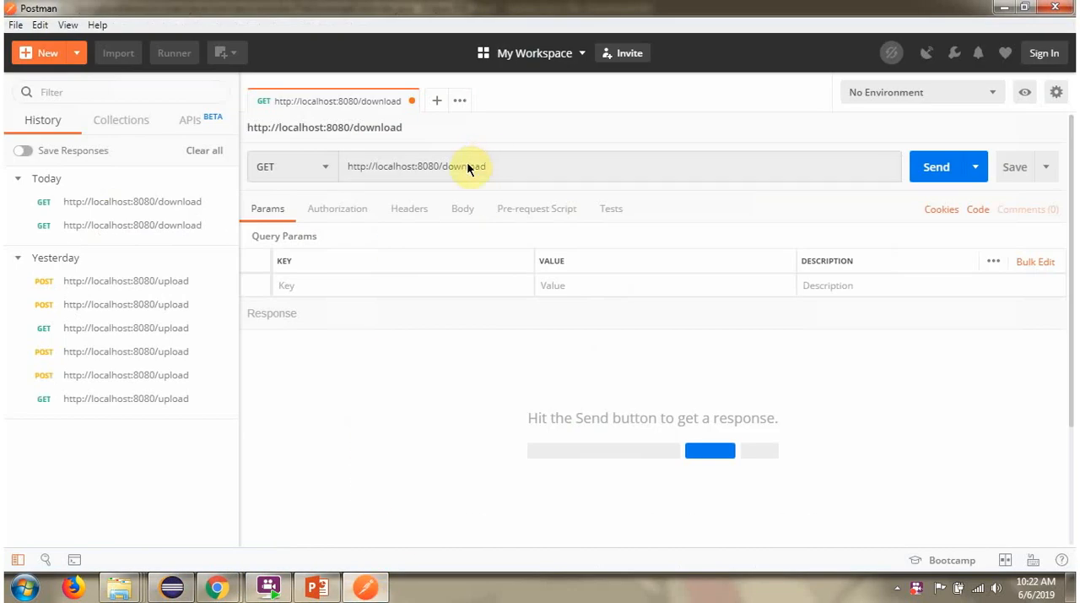
pyautogui.doubleClick(464, 165)
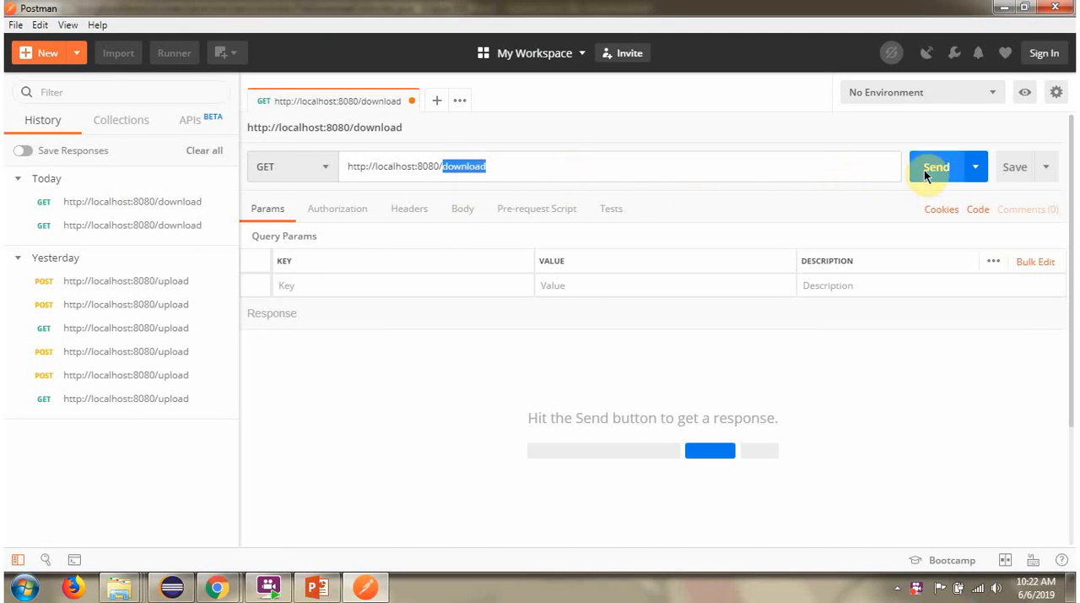
pyautogui.click(936, 165)
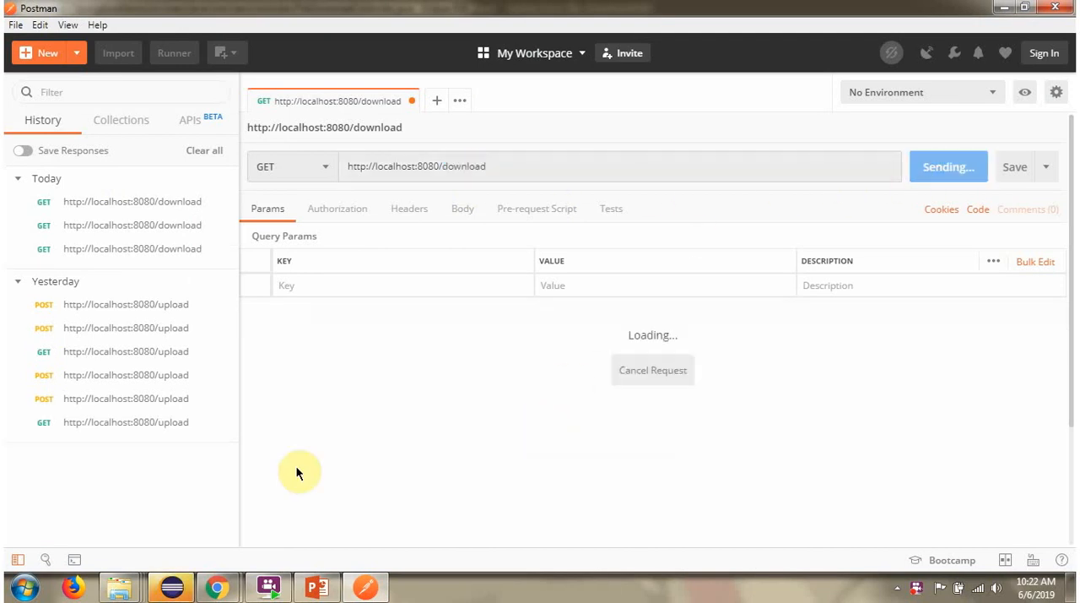
pyautogui.click(171, 586)
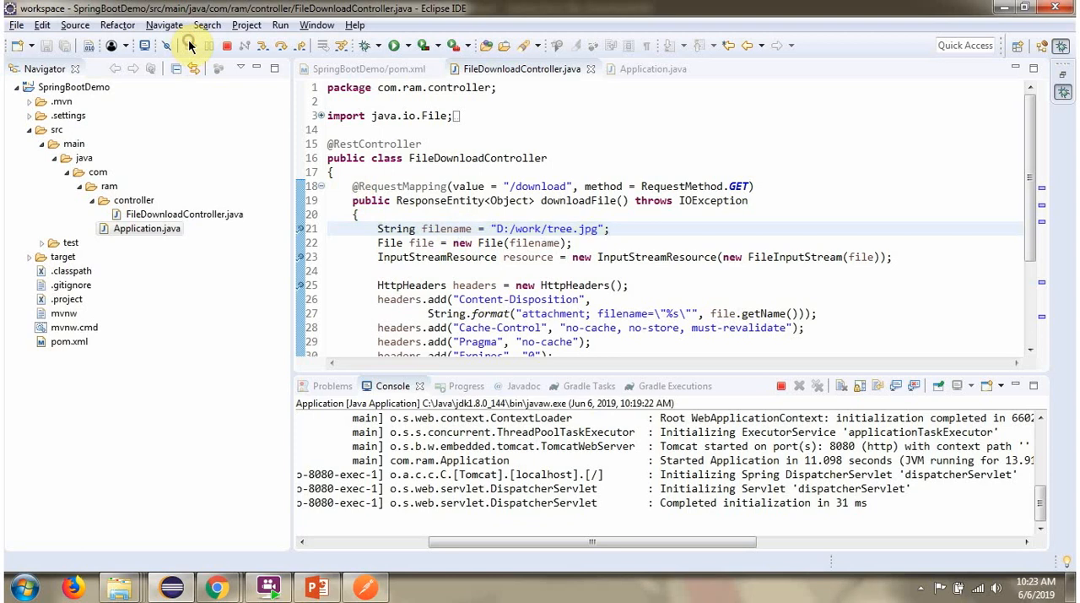
# Review the controller's return statement, then bring Postman back to check the response
pyautogui.scroll(-3)
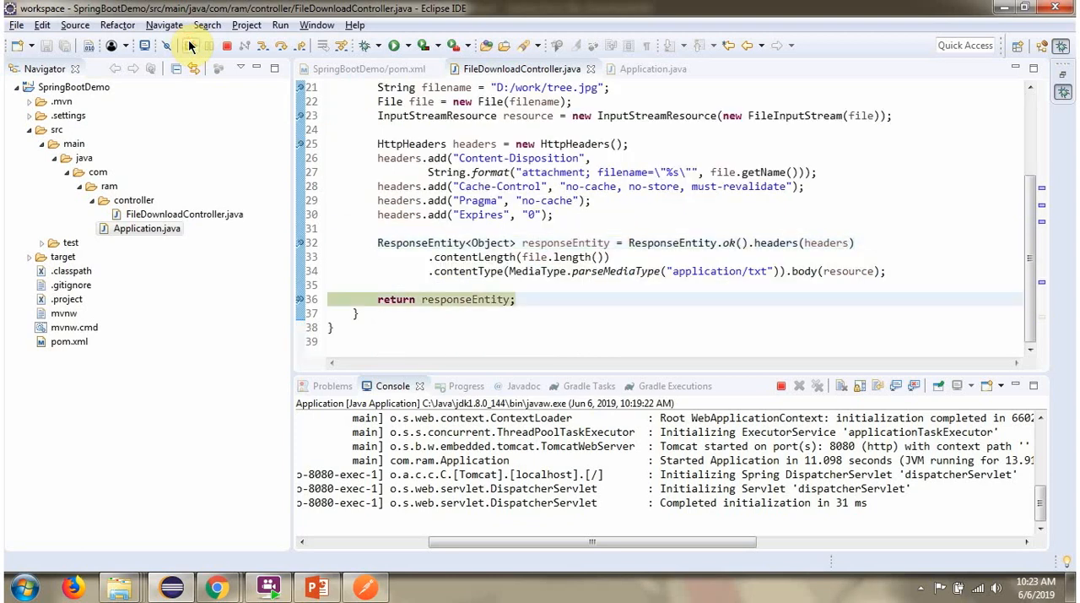
pyautogui.click(364, 588)
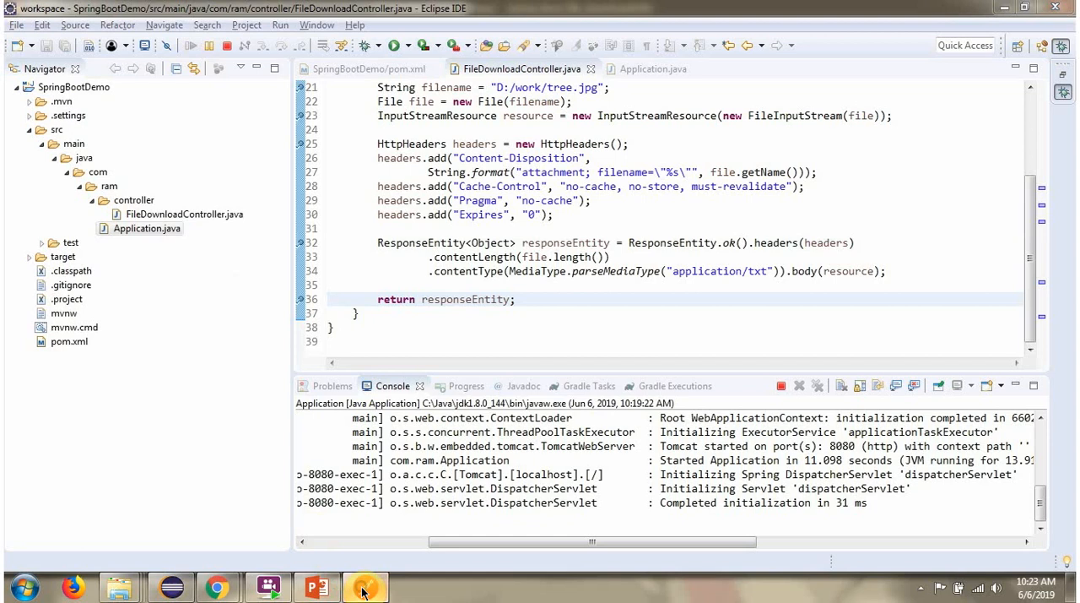
pyautogui.click(365, 587)
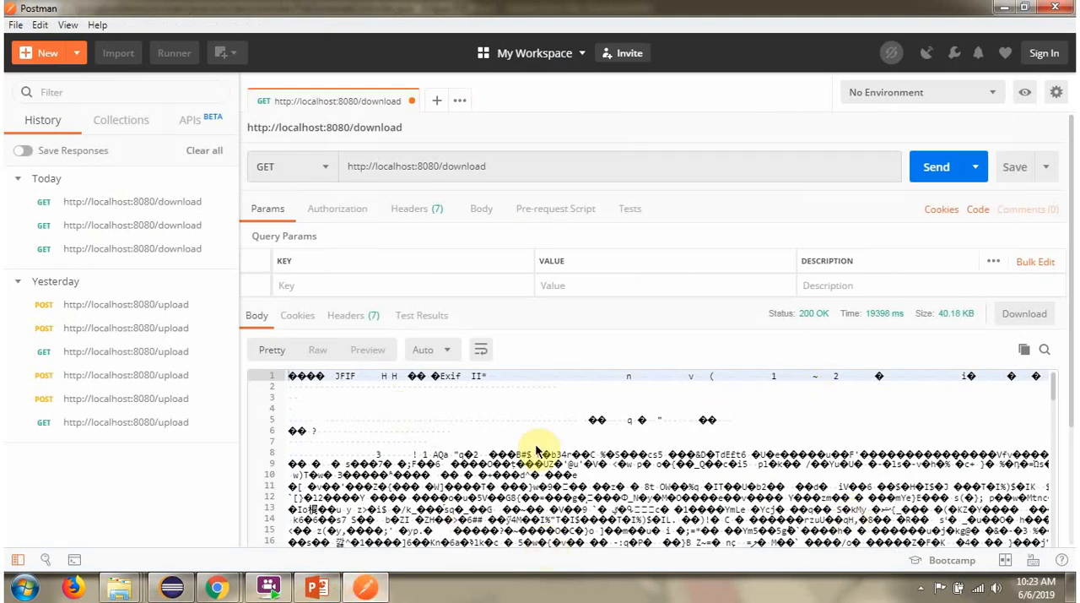
pyautogui.moveTo(530, 439)
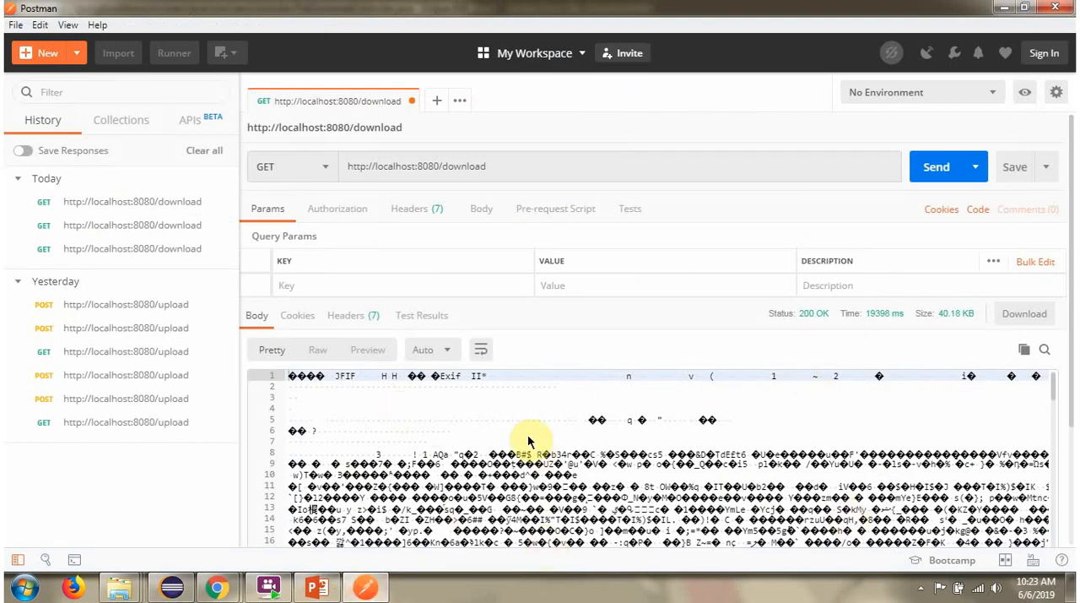
pyautogui.moveTo(925, 435)
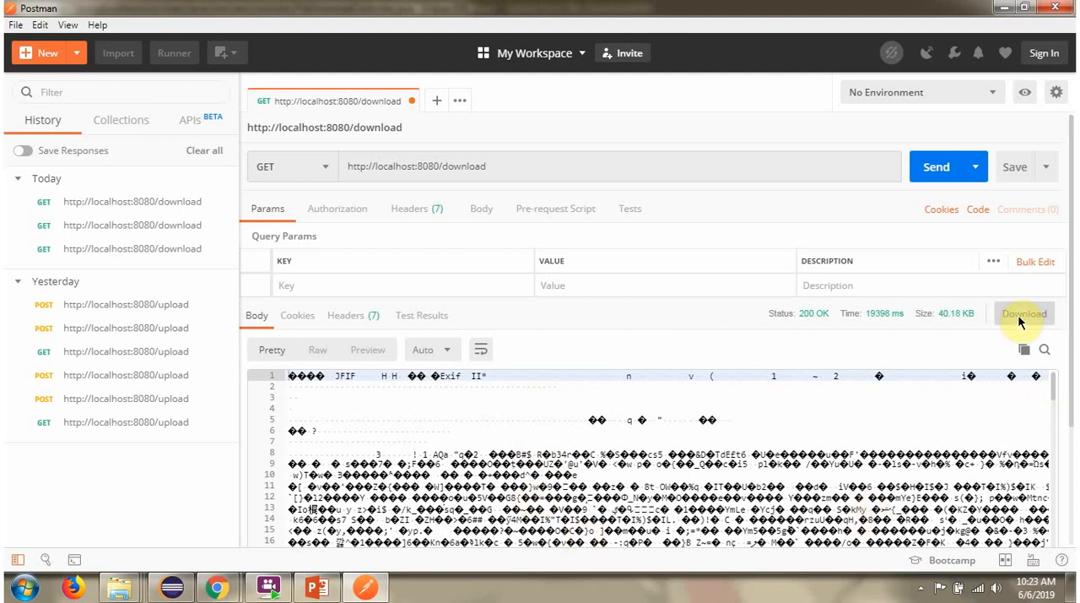
# Save the 200 OK response body to the Desktop as tree.jpg
pyautogui.click(1023, 314)
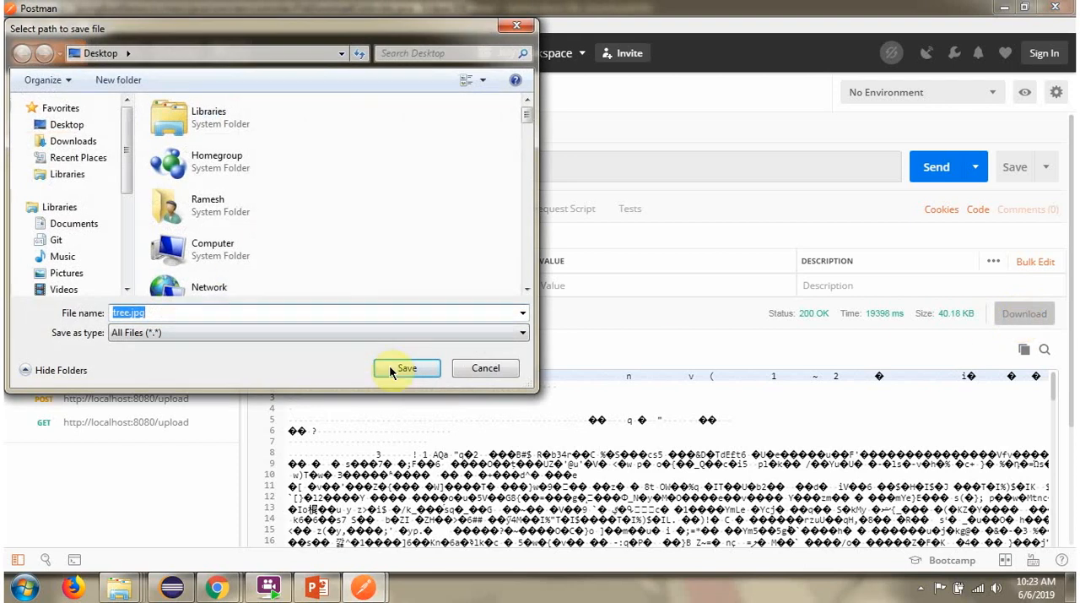
pyautogui.click(407, 367)
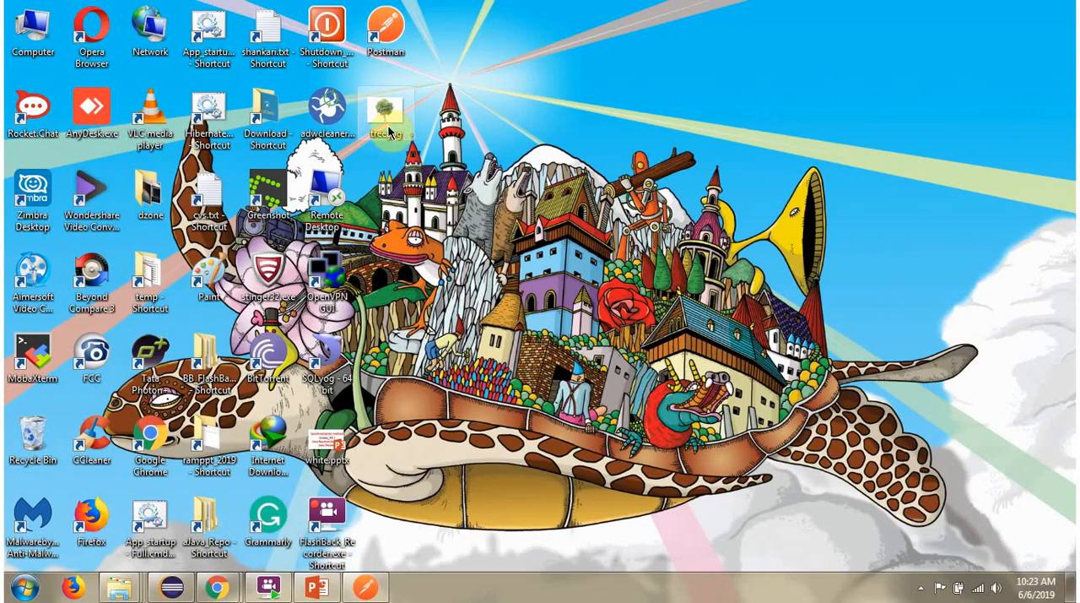
pyautogui.moveTo(388, 109)
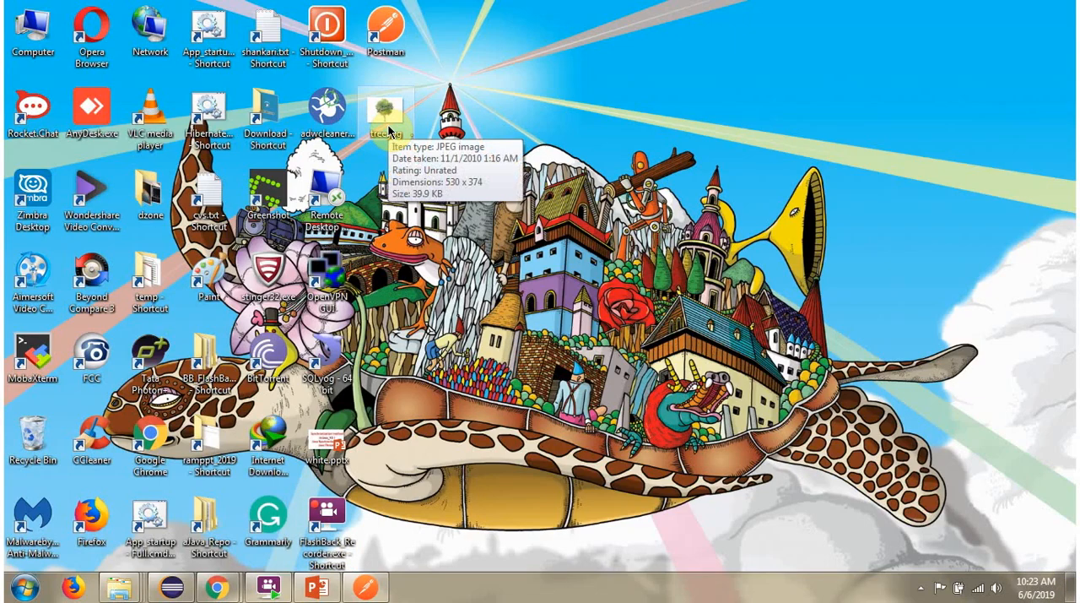
# View the downloaded desktop tree.jpg in Windows Photo Viewer
pyautogui.doubleClick(388, 104)
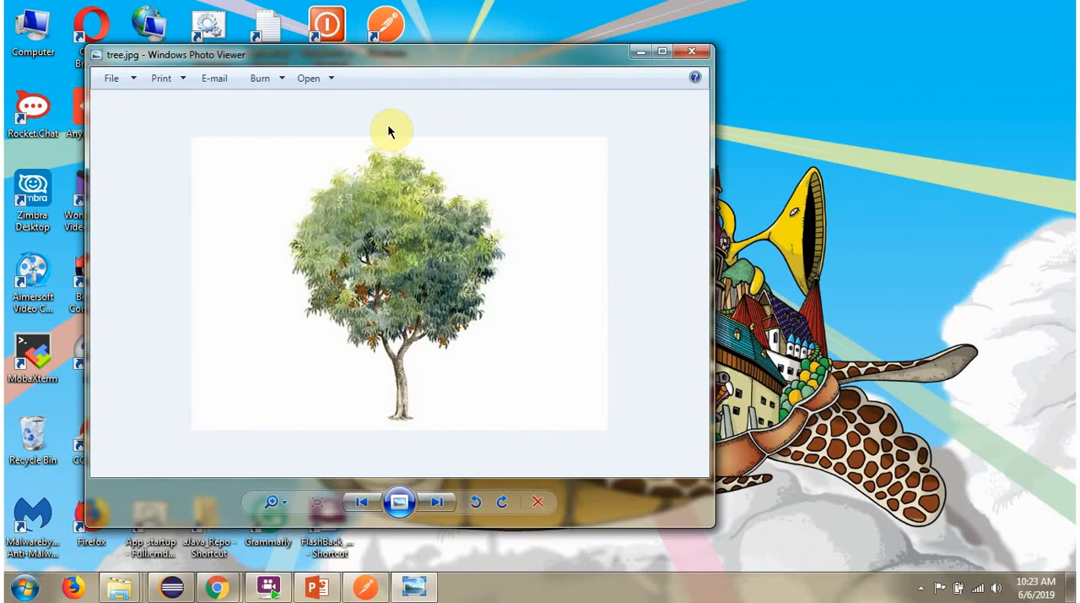
pyautogui.moveTo(609, 336)
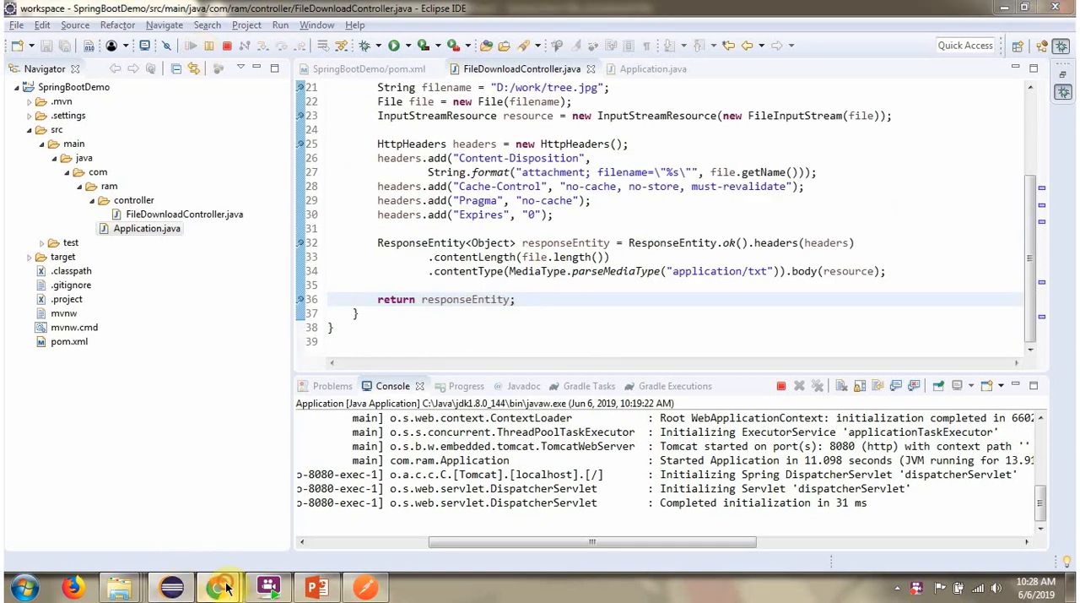
# Bring up Google Chrome to request localhost:8080/download and download tree.jpg
pyautogui.click(219, 584)
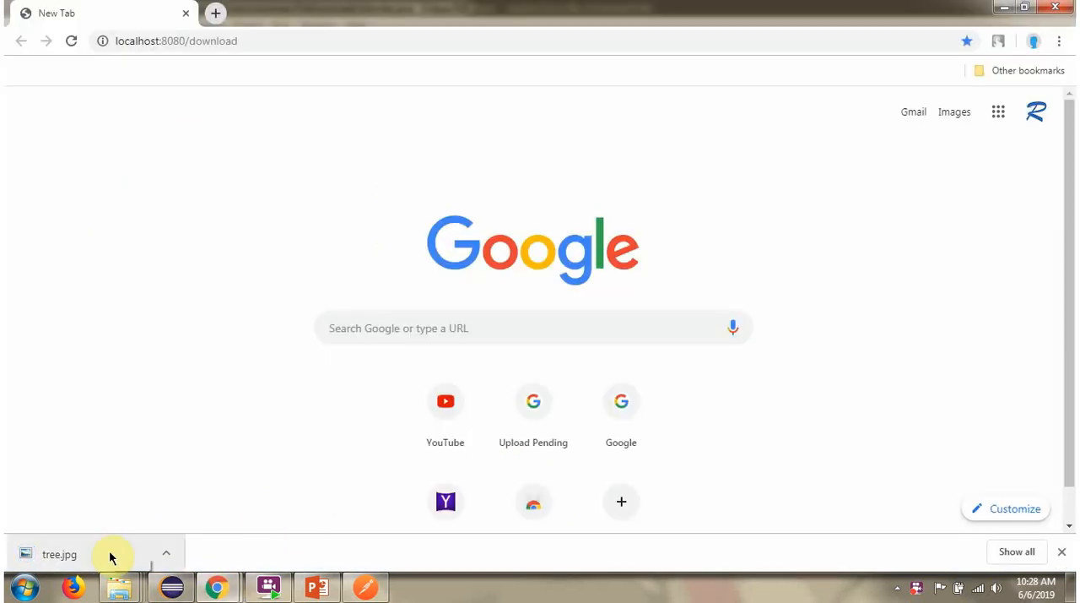
pyautogui.moveTo(81, 553)
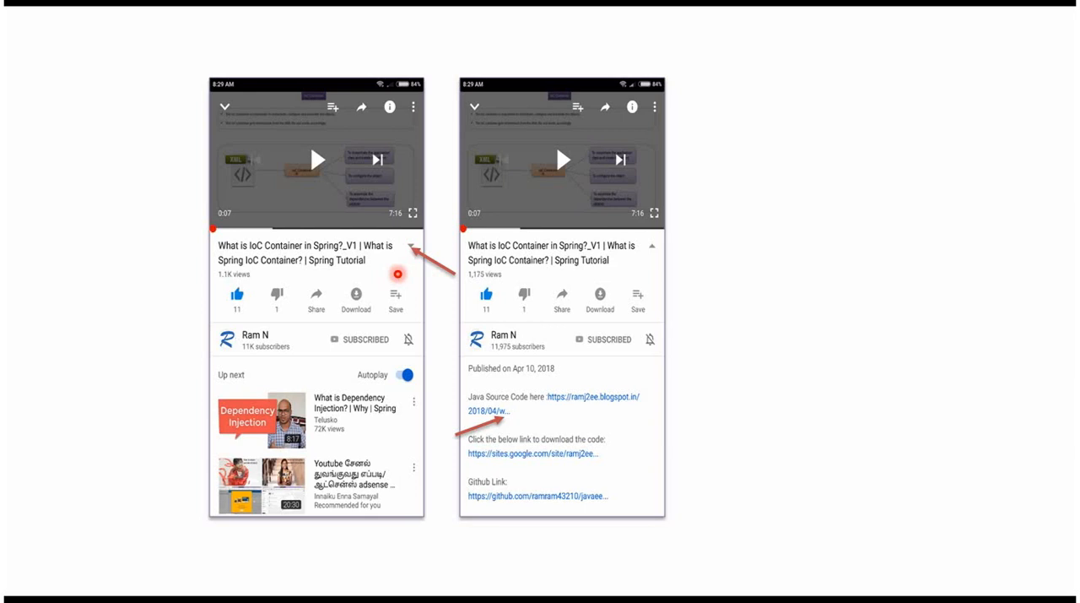
pyautogui.moveTo(417, 249)
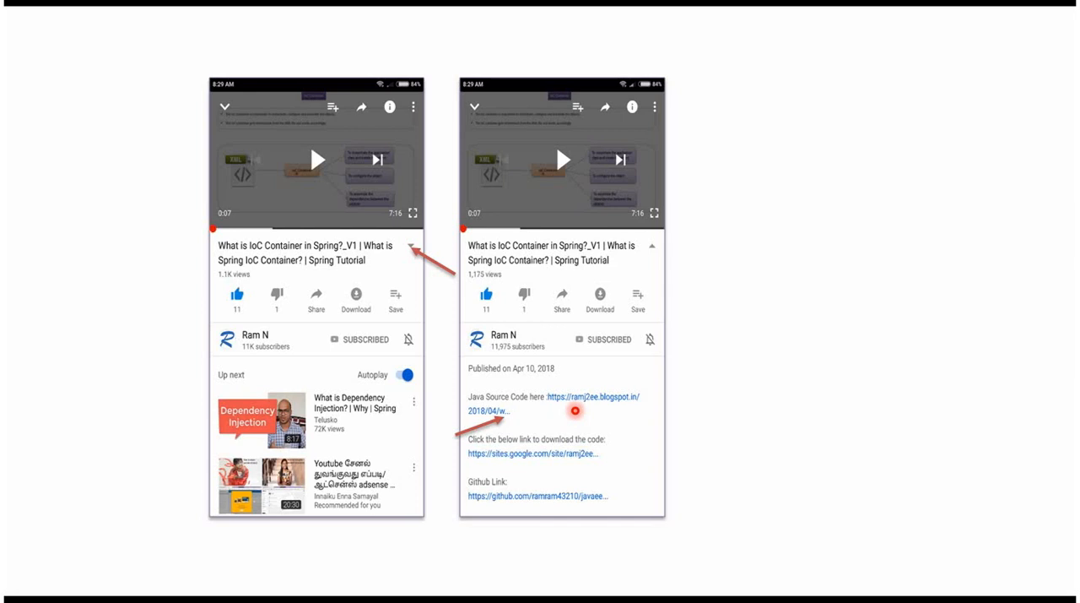
pyautogui.moveTo(567, 482)
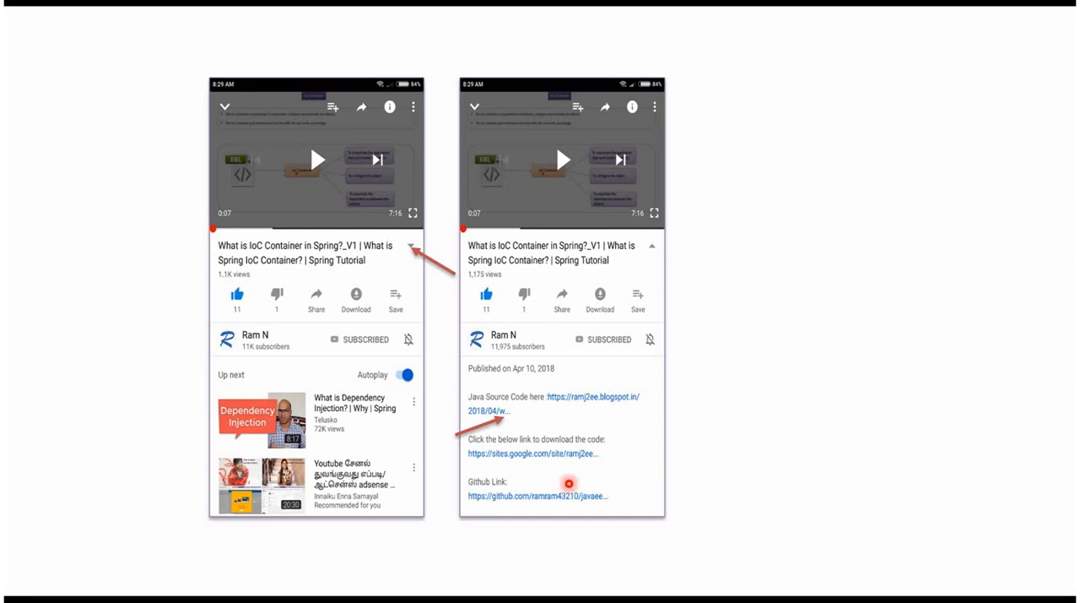